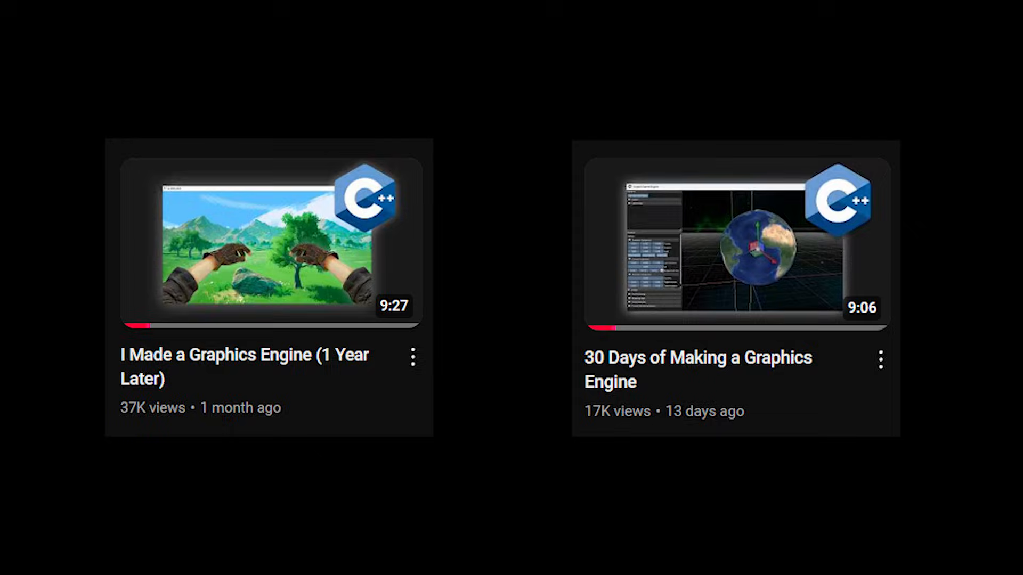
- Select the answer points for the second-derivative question in Brilliant
left_click(736, 242)
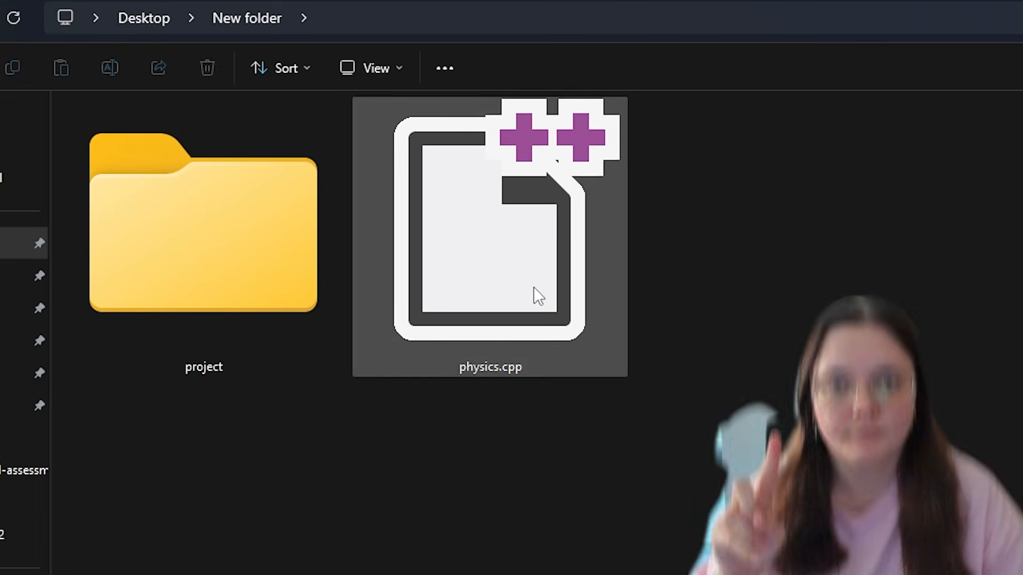
left_click(208, 67)
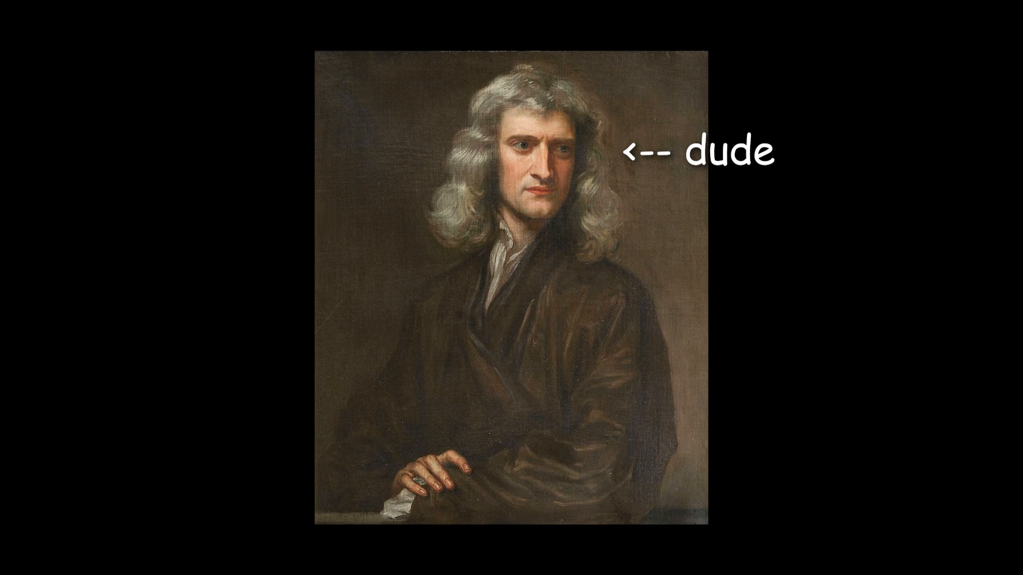
left_click(511, 288)
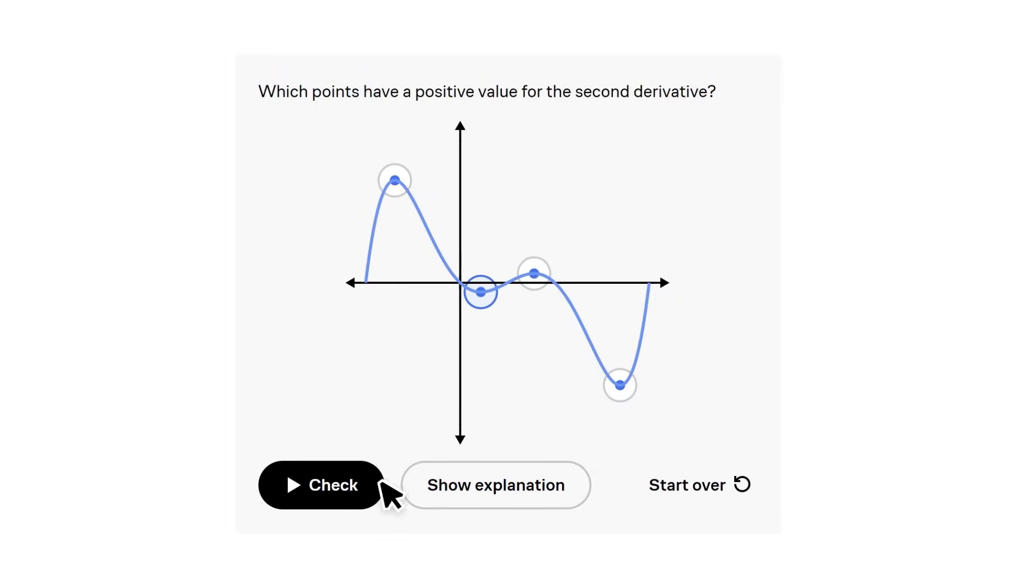
- Check the second-derivative answer, continue, and choose vector ⟨3,2⟩ to move the spaceship
left_click(320, 485)
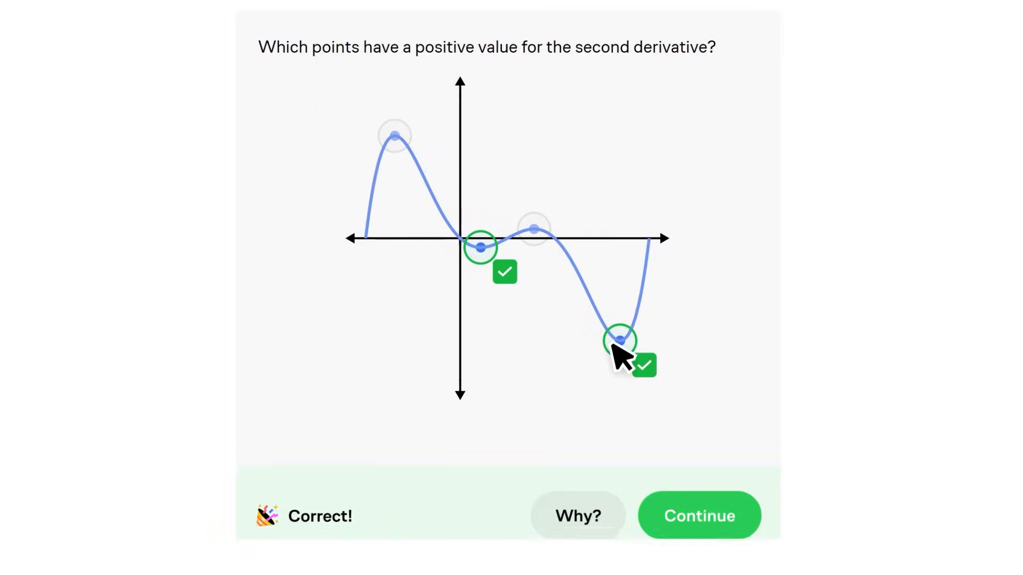
left_click(698, 516)
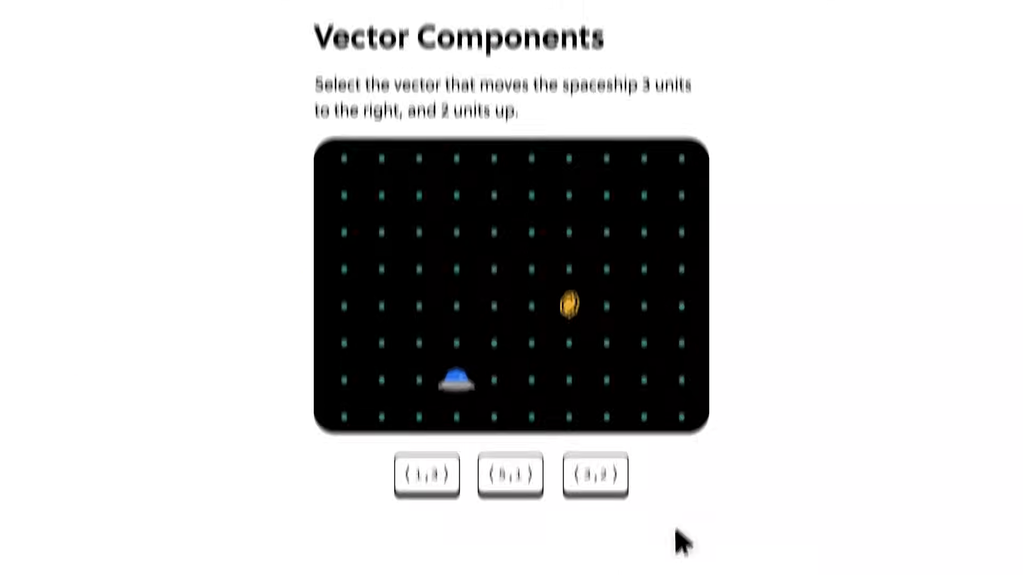
left_click(594, 474)
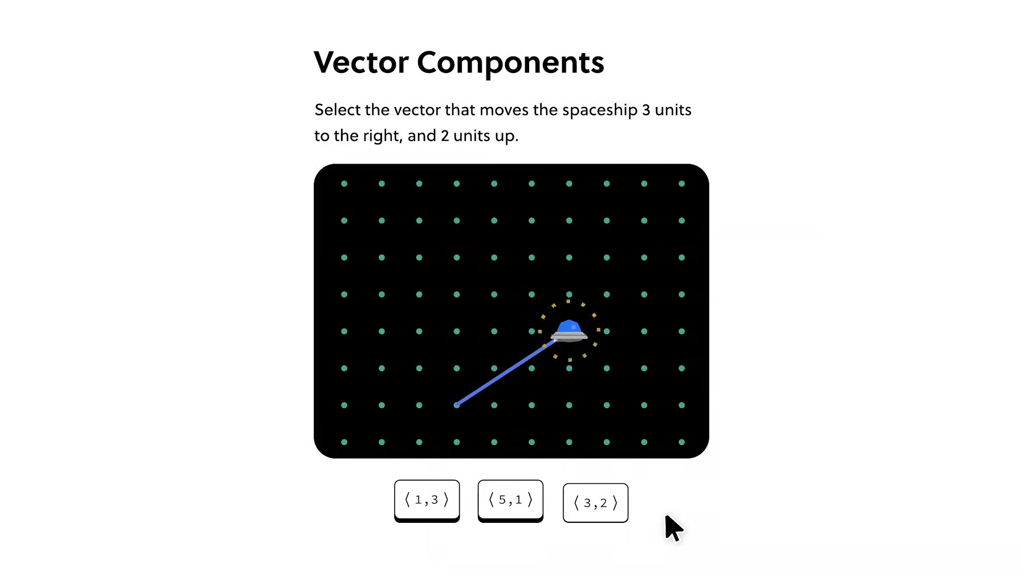